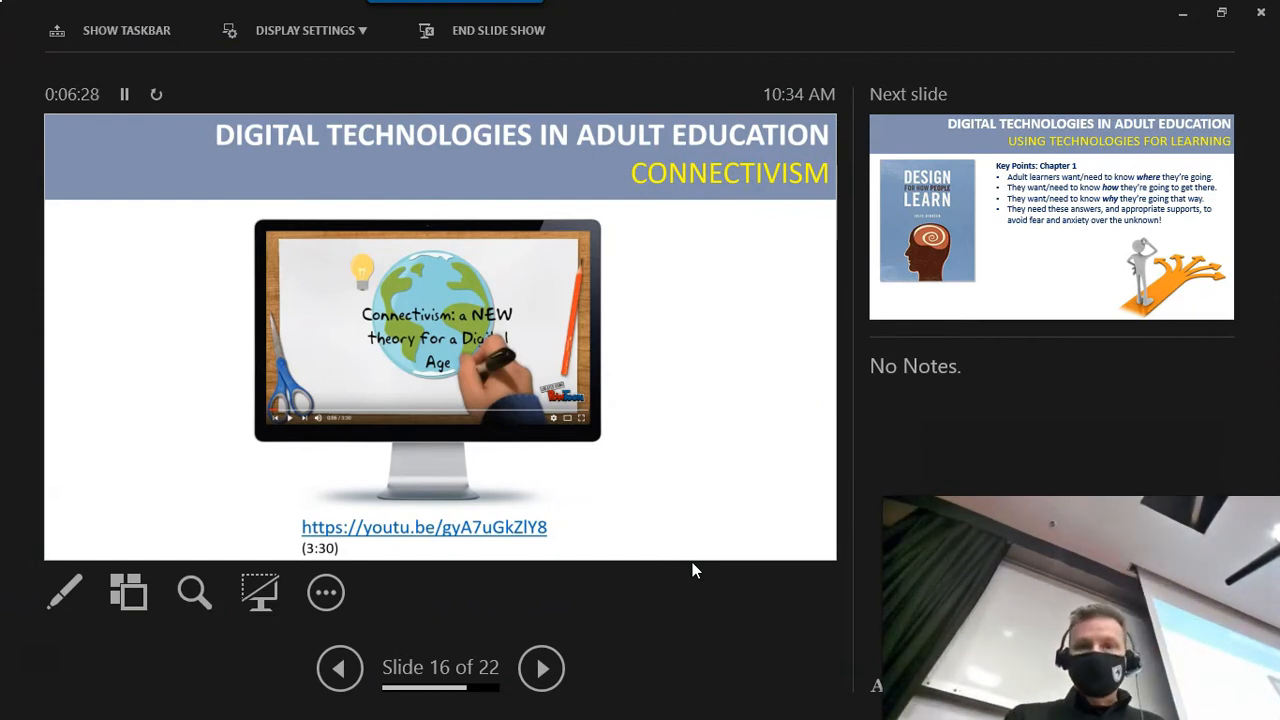
Switch from the PowerPoint slide show to Rob's Demo Class General channel in Teams.
{"action": "left_click", "coordinate": [498, 30]}
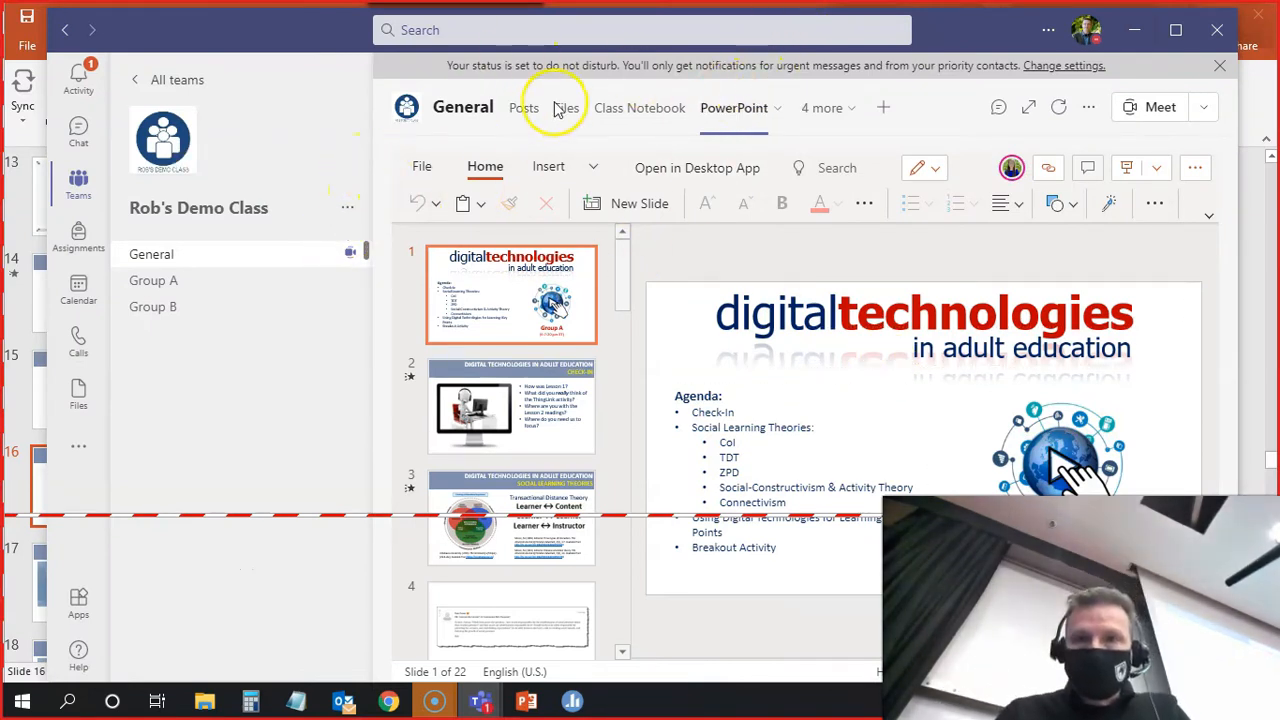
{"action": "mouse_move", "coordinate": [618, 344]}
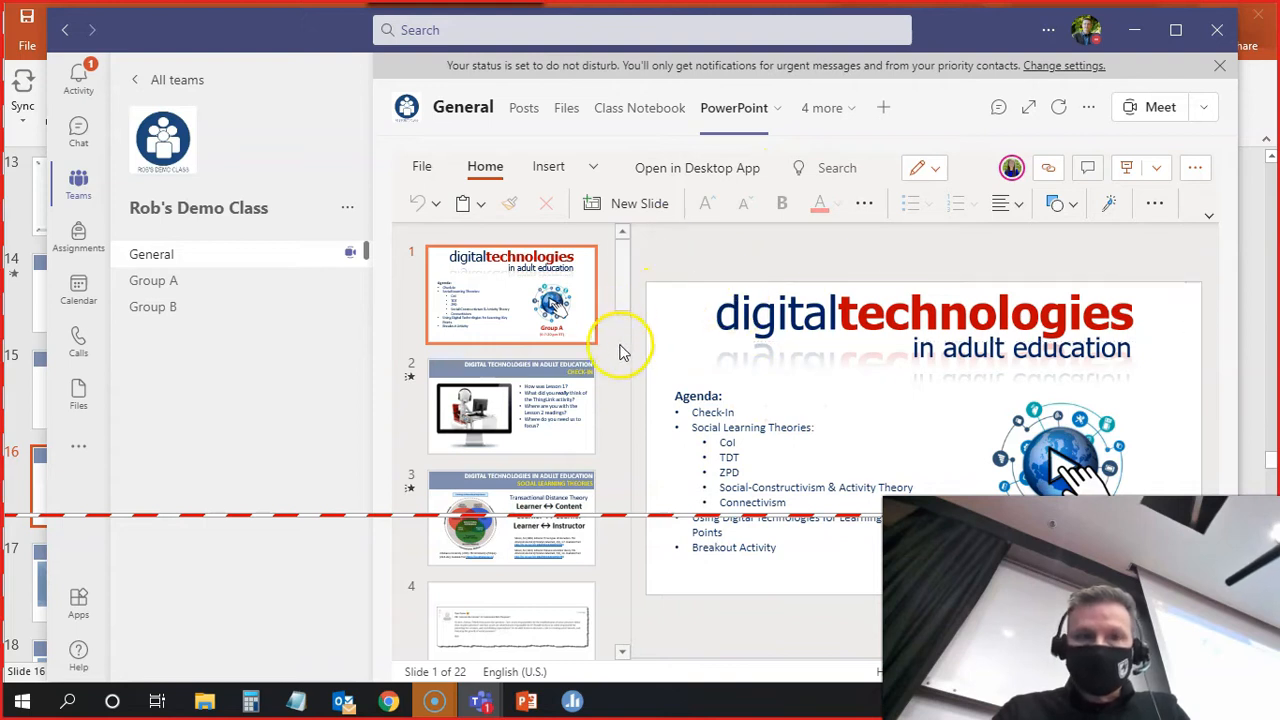
{"action": "mouse_move", "coordinate": [660, 512]}
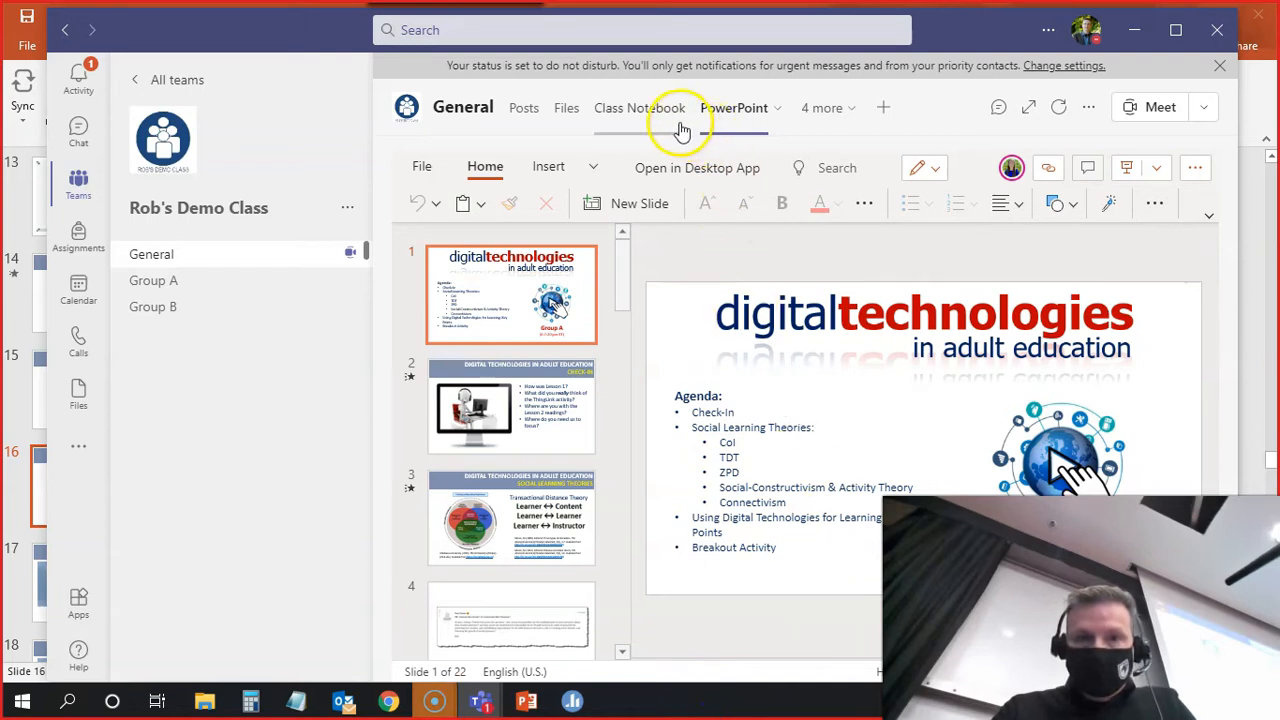
{"action": "mouse_move", "coordinate": [732, 112]}
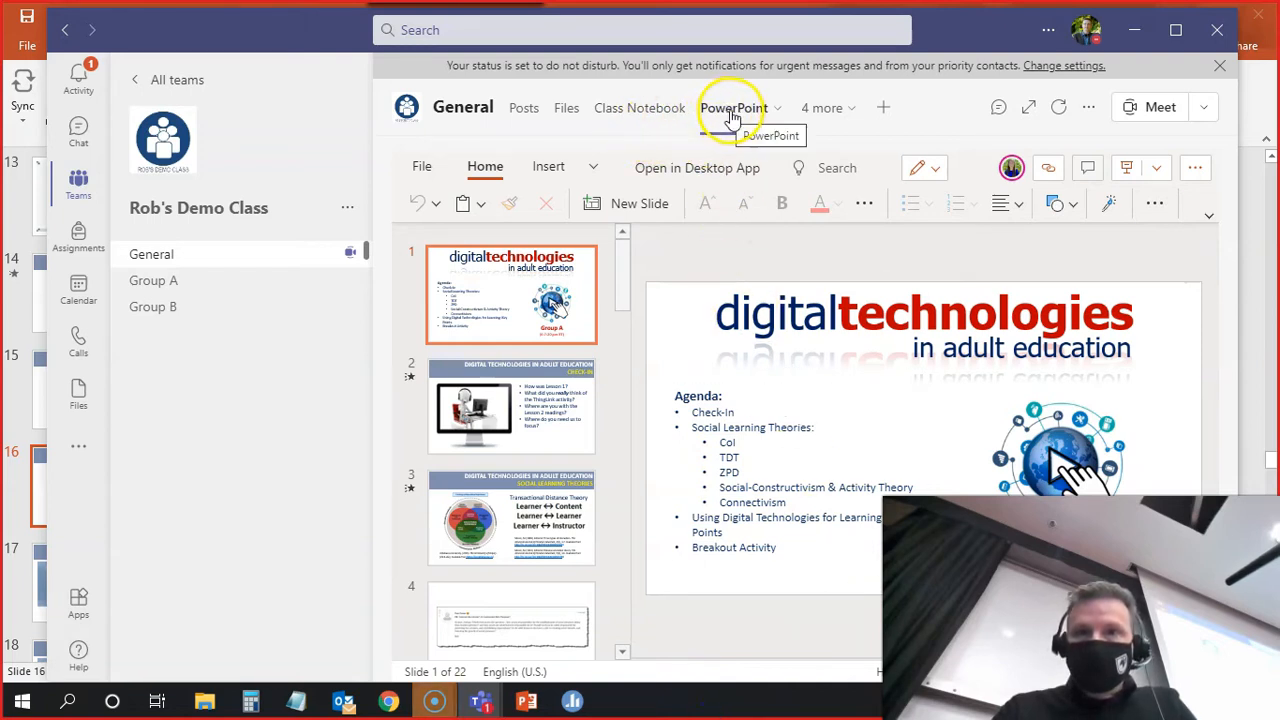
Show the Connectivism YouTube video tab from the channel's '4 more' tabs.
{"action": "left_click", "coordinate": [822, 108]}
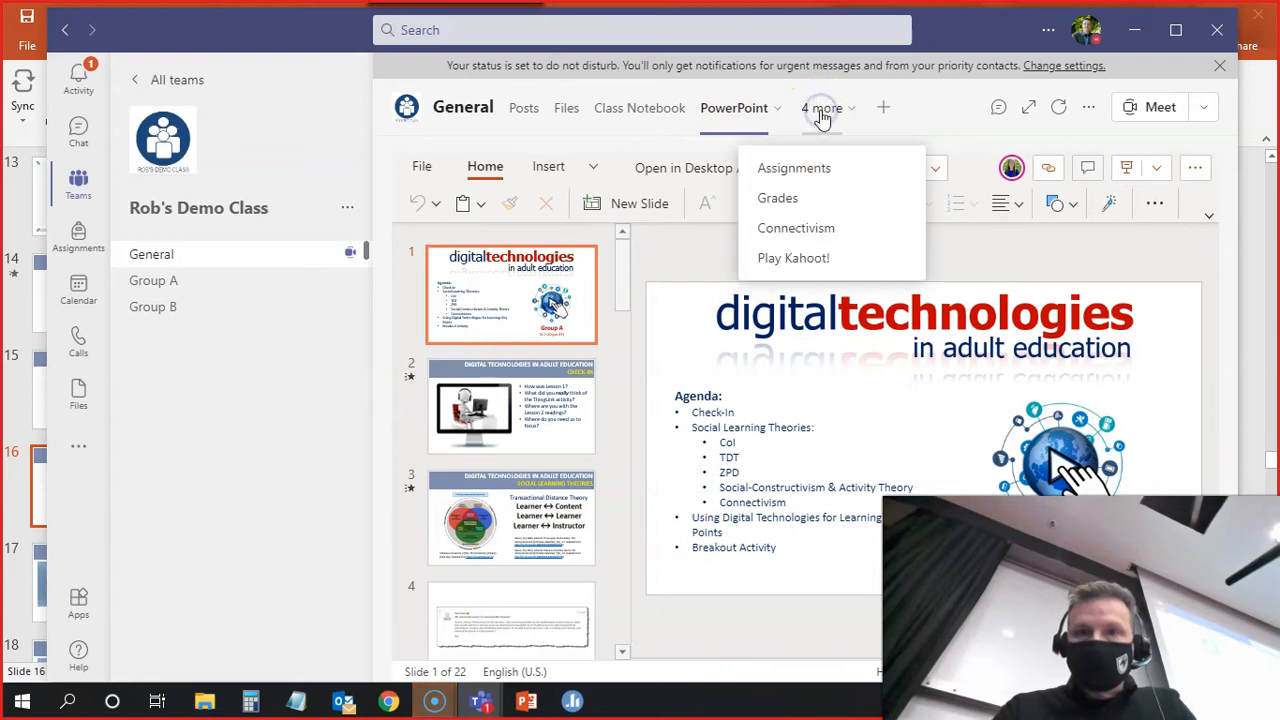
{"action": "mouse_move", "coordinate": [804, 212]}
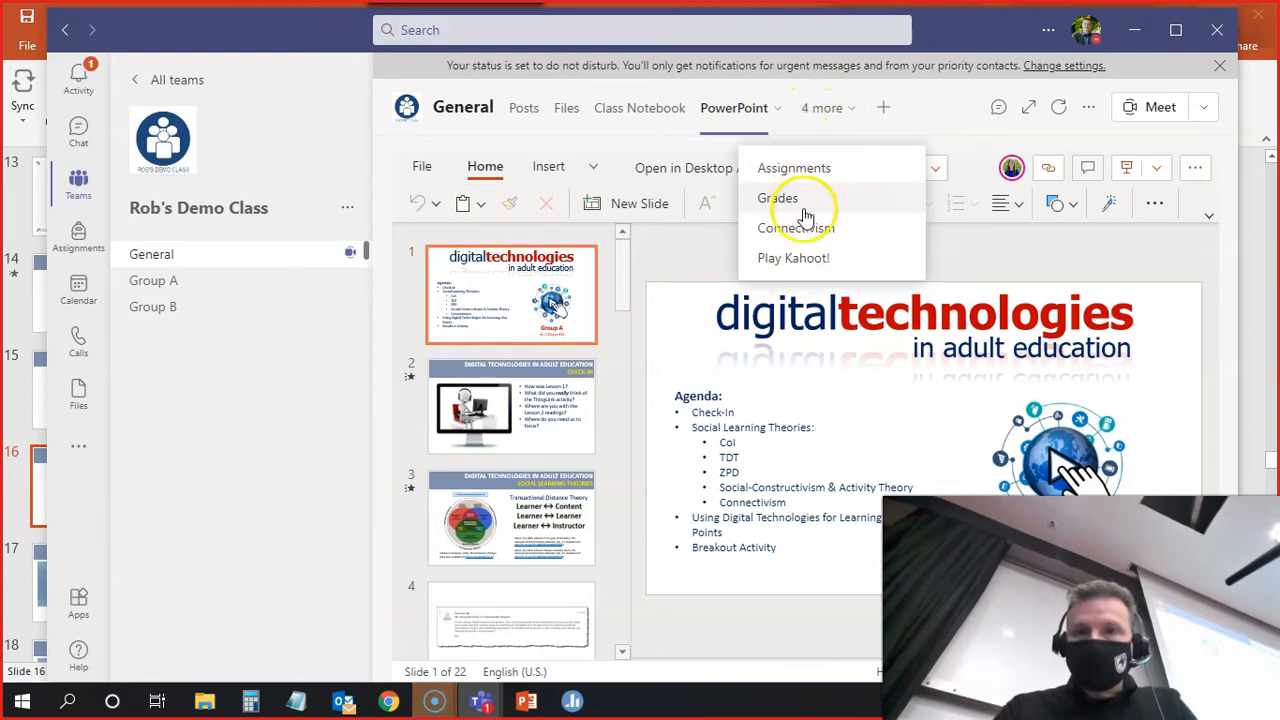
{"action": "mouse_move", "coordinate": [844, 168]}
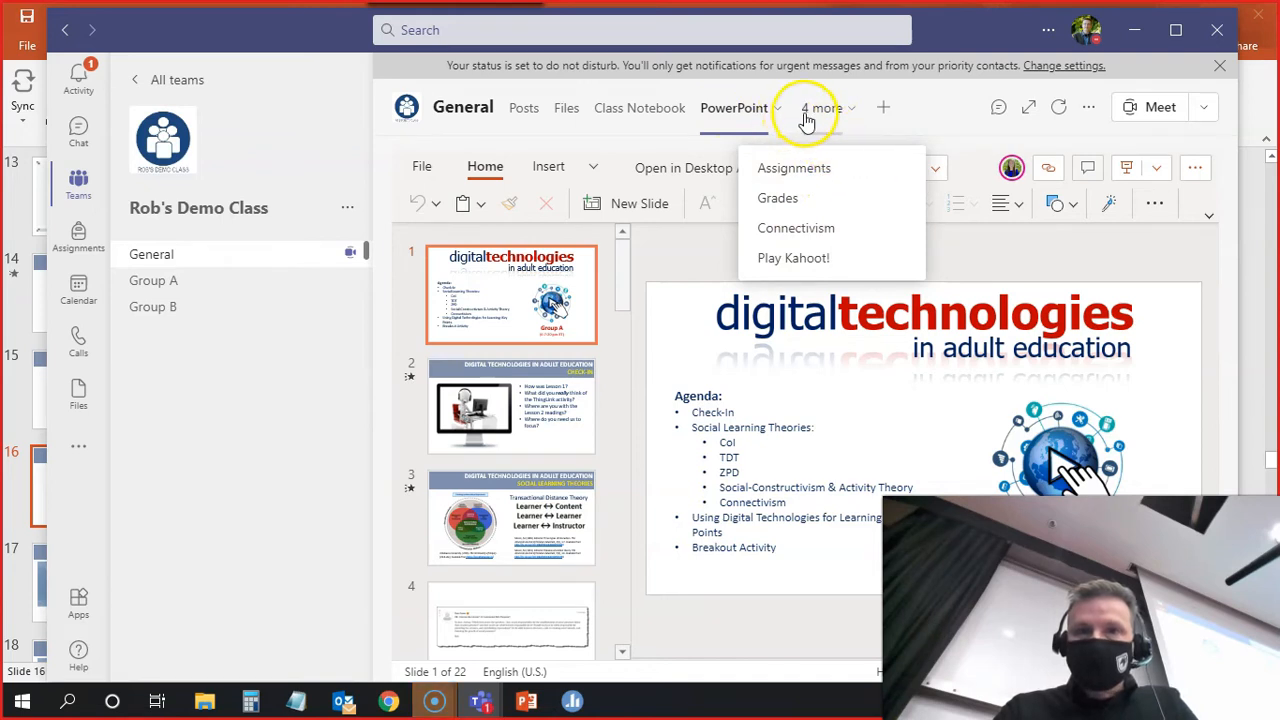
{"action": "mouse_move", "coordinate": [832, 118]}
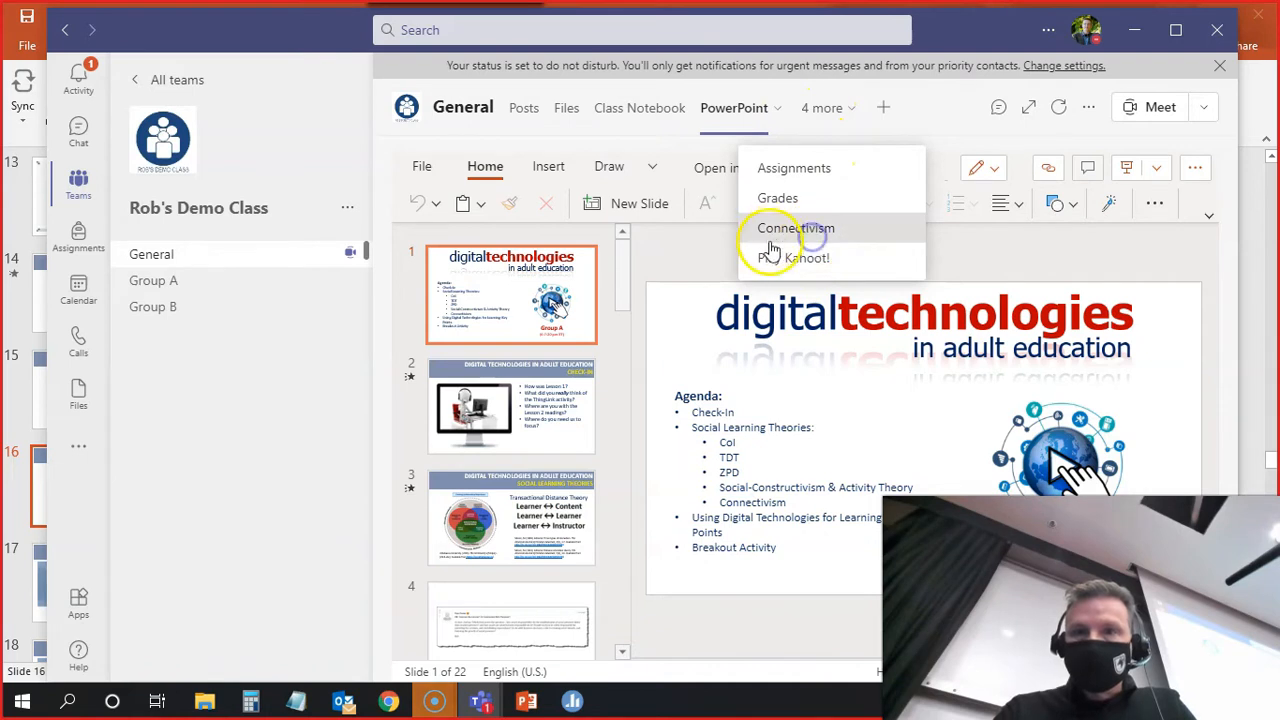
{"action": "left_click", "coordinate": [796, 228]}
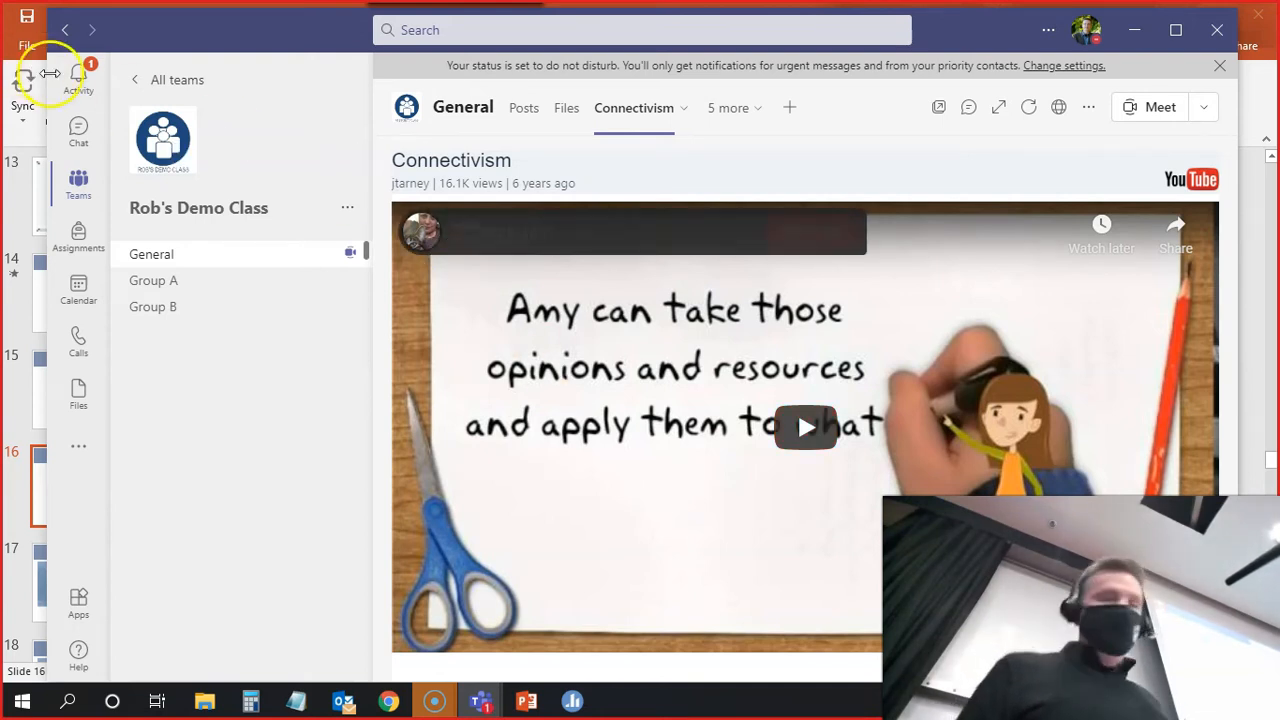
Return to the running slide show on the Connectivism slide 16 of 22.
{"action": "left_click", "coordinate": [806, 428]}
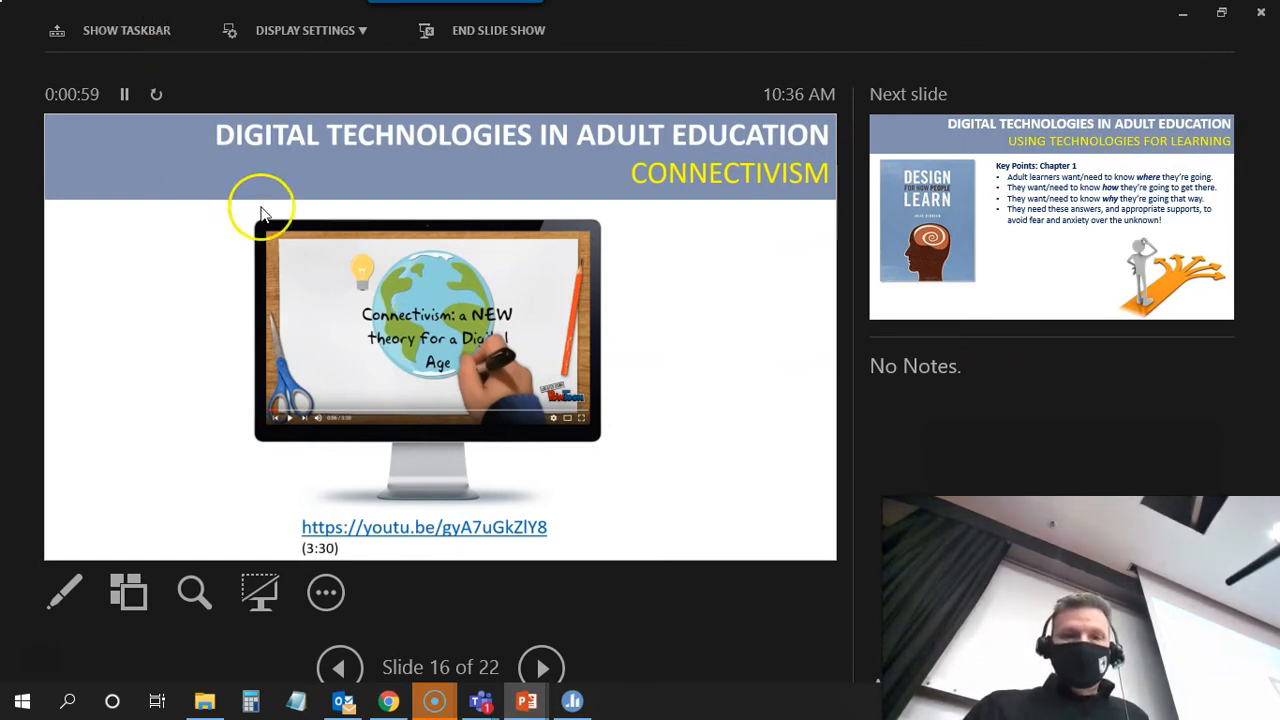
{"action": "mouse_move", "coordinate": [304, 242]}
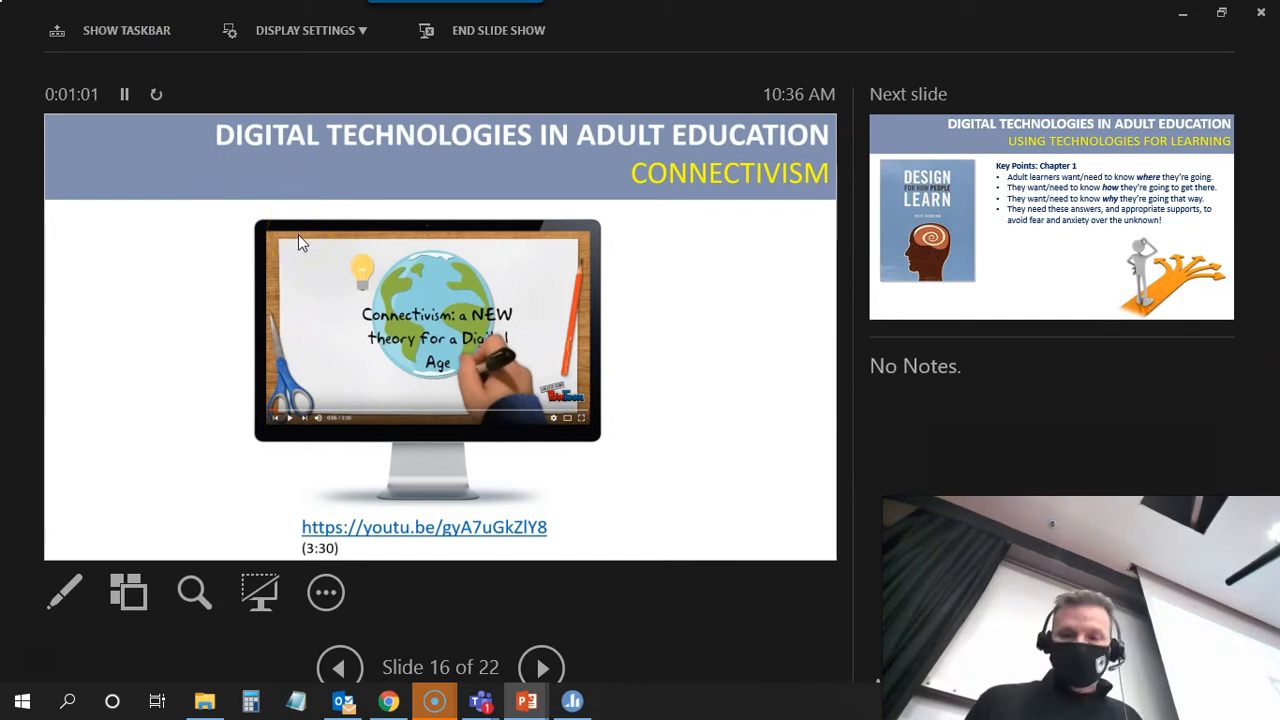
Advance through the Chapter 1 and 2 key-points slides and end the slide show.
{"action": "left_click", "coordinate": [540, 668]}
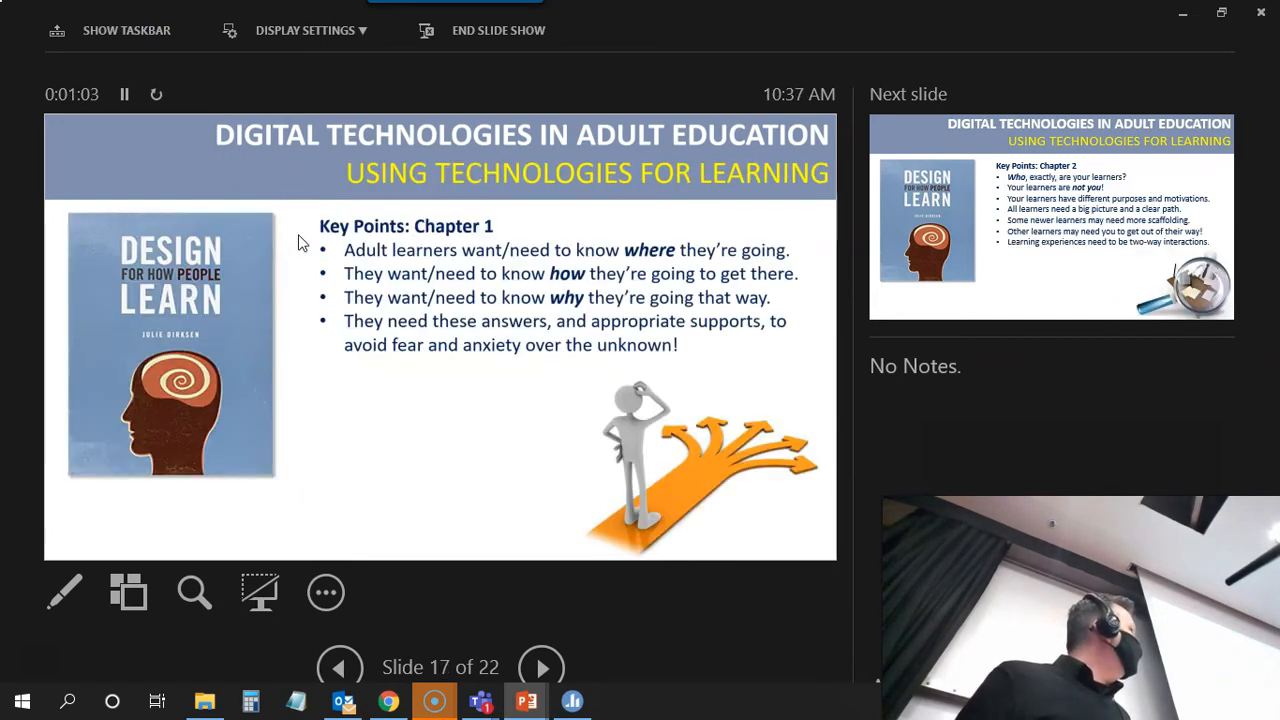
{"action": "left_click", "coordinate": [544, 666]}
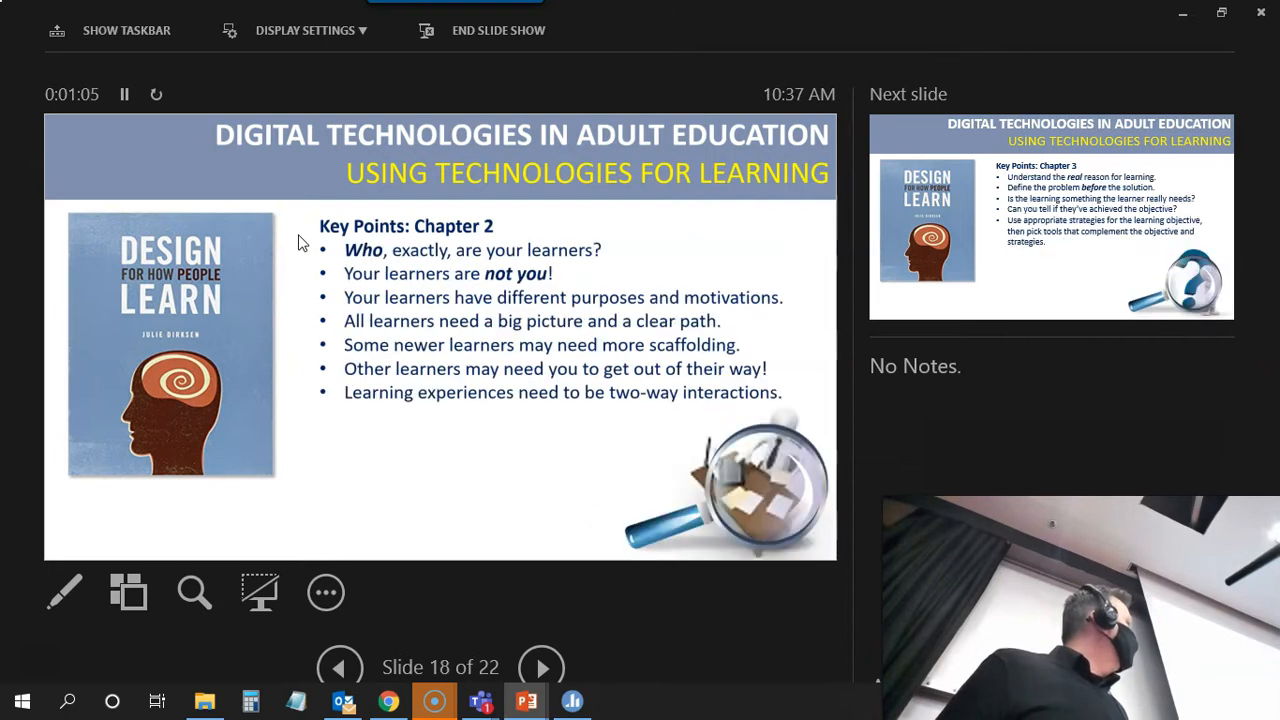
{"action": "left_click", "coordinate": [544, 668]}
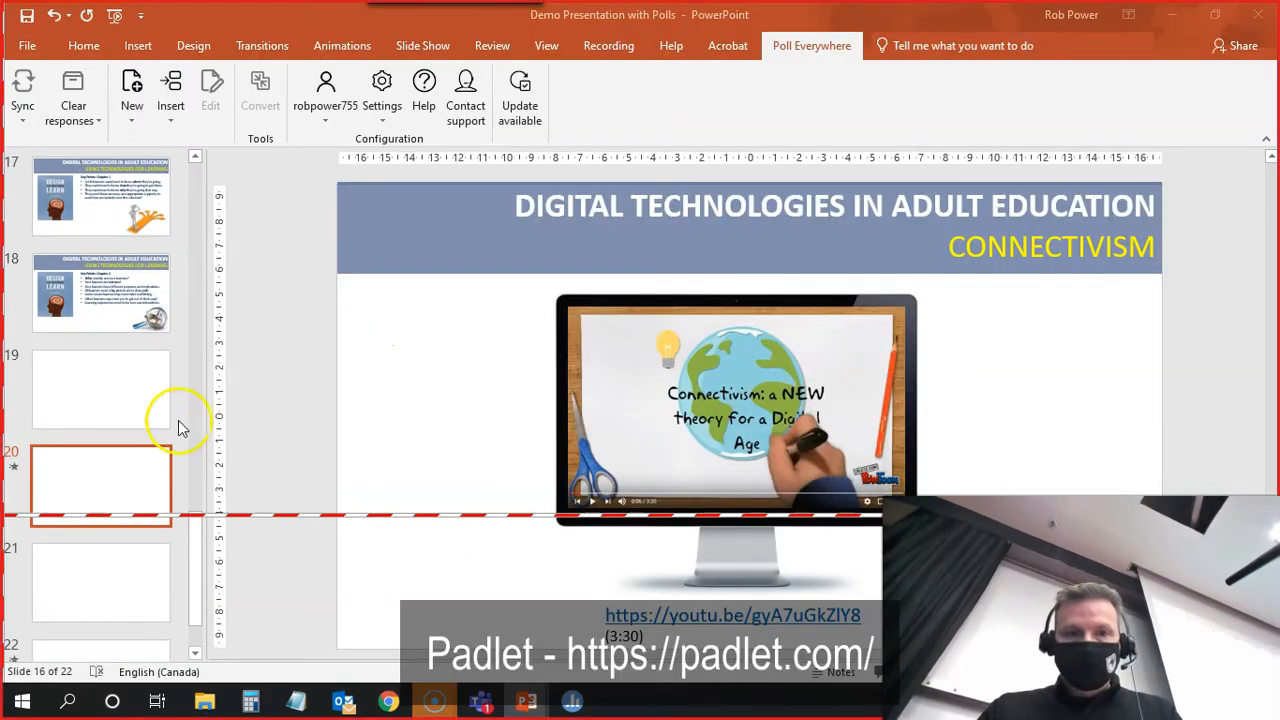
Bring the Teams General channel with the Connectivism tab back to the front.
{"action": "left_click", "coordinate": [100, 496]}
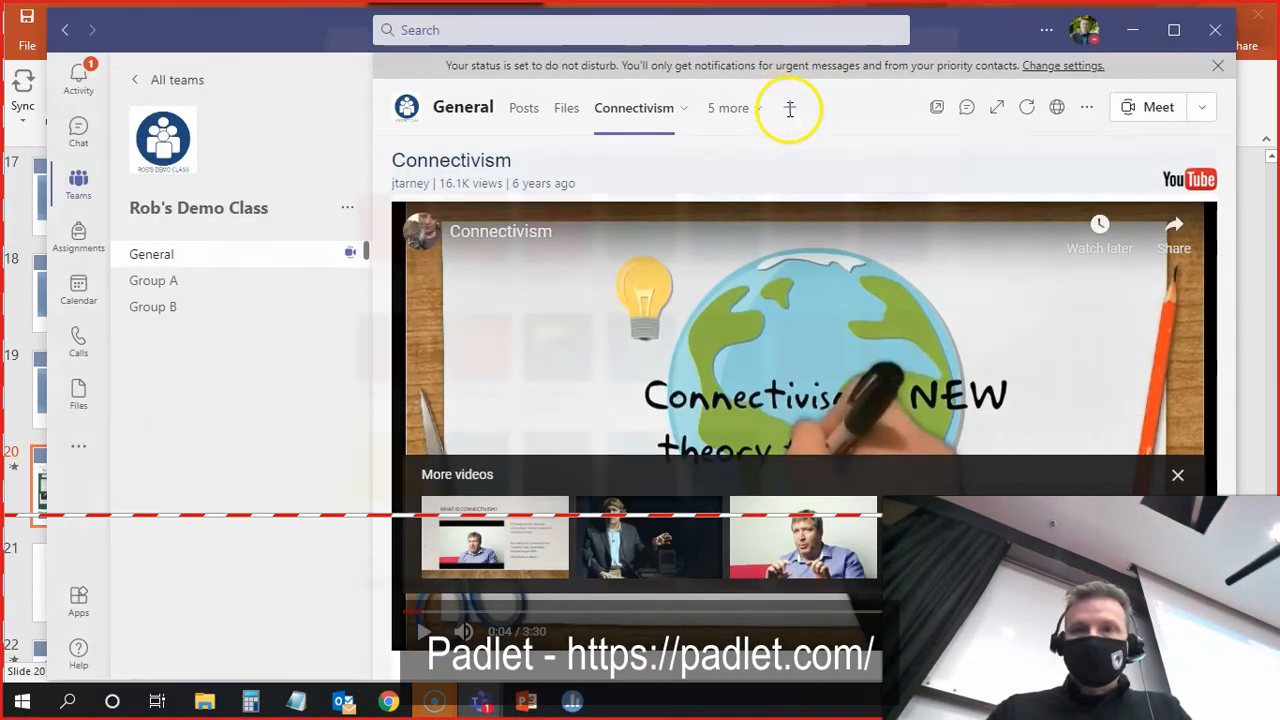
{"action": "left_click", "coordinate": [788, 108]}
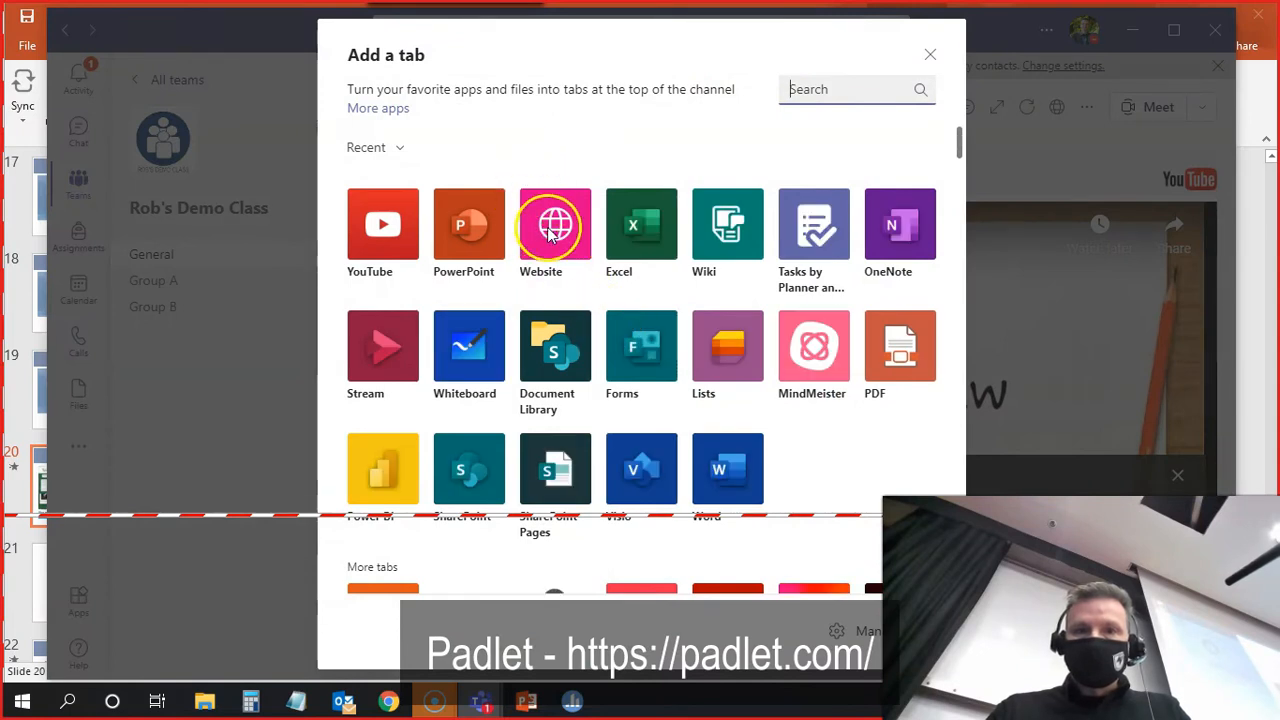
{"action": "left_click", "coordinate": [554, 224]}
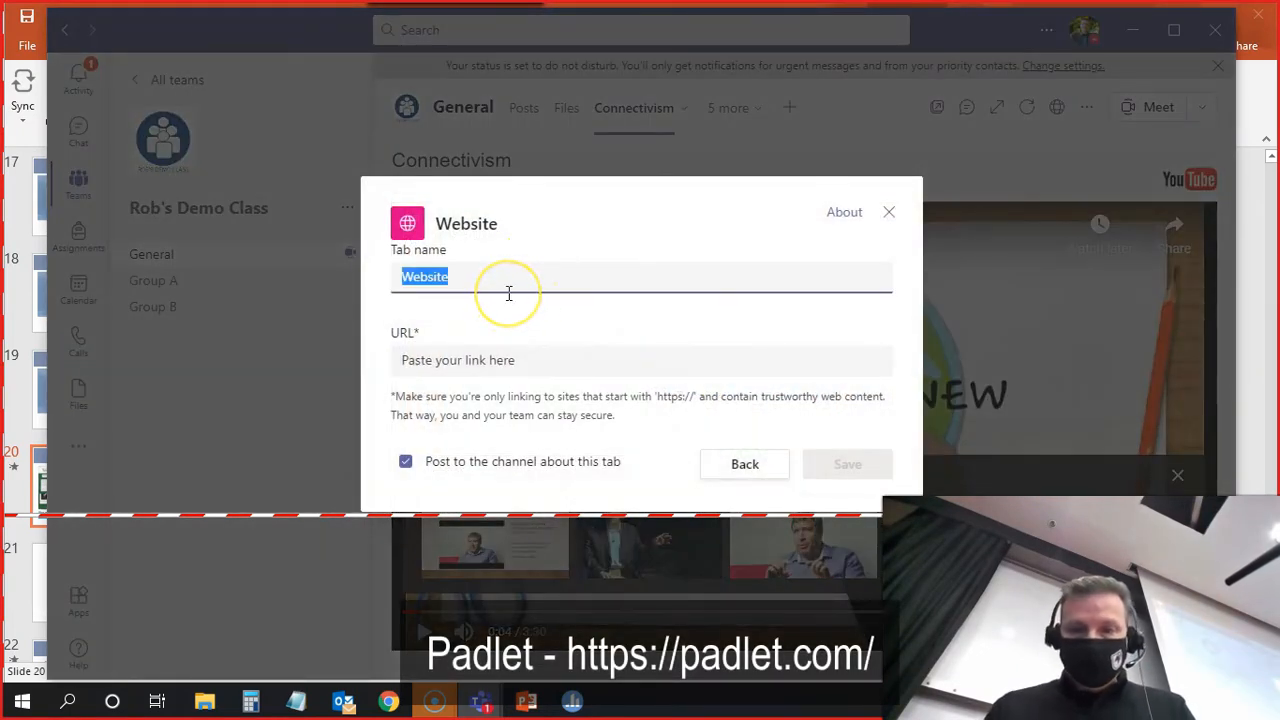
{"action": "type", "text": "Padlet"}
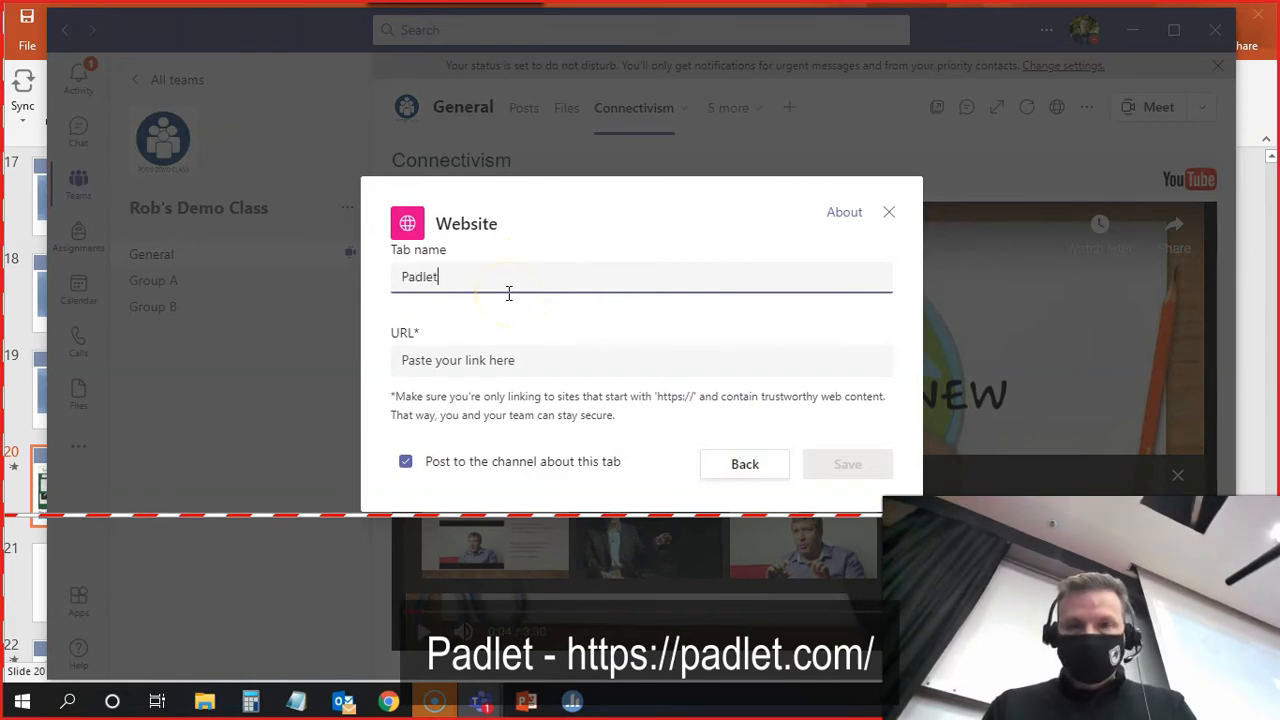
{"action": "type", "text": "Activit"}
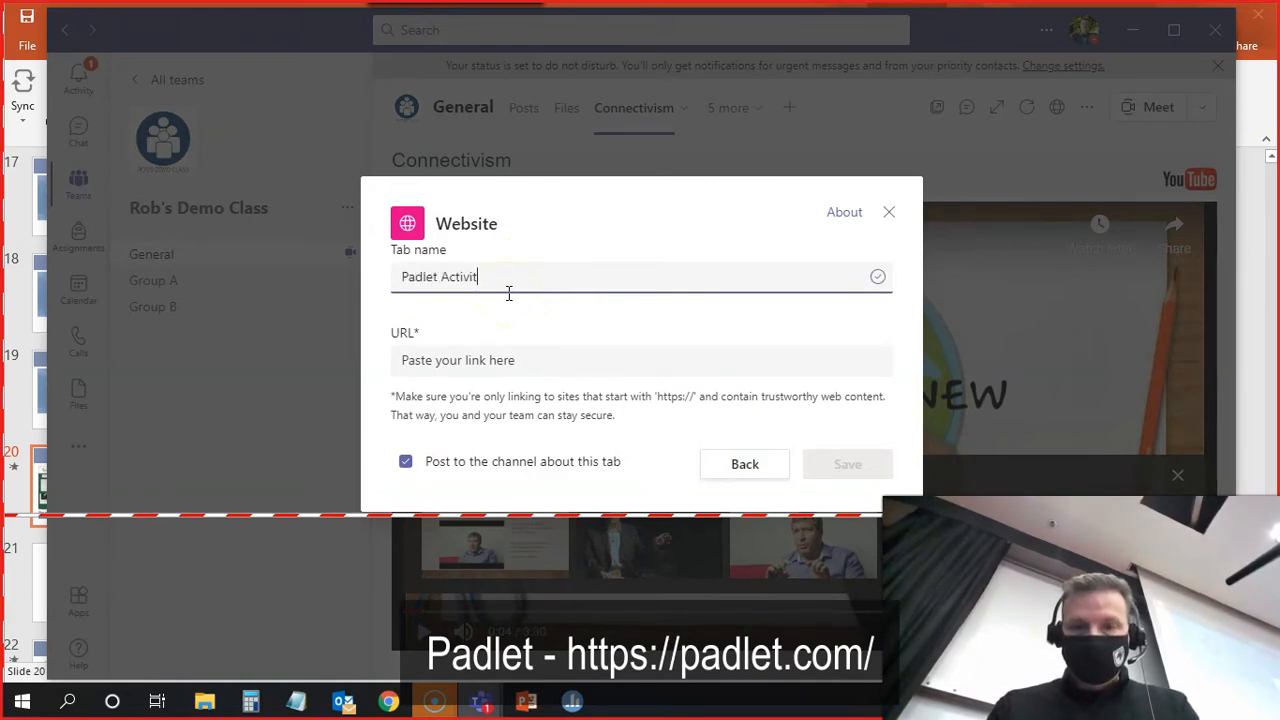
{"action": "left_click", "coordinate": [460, 360]}
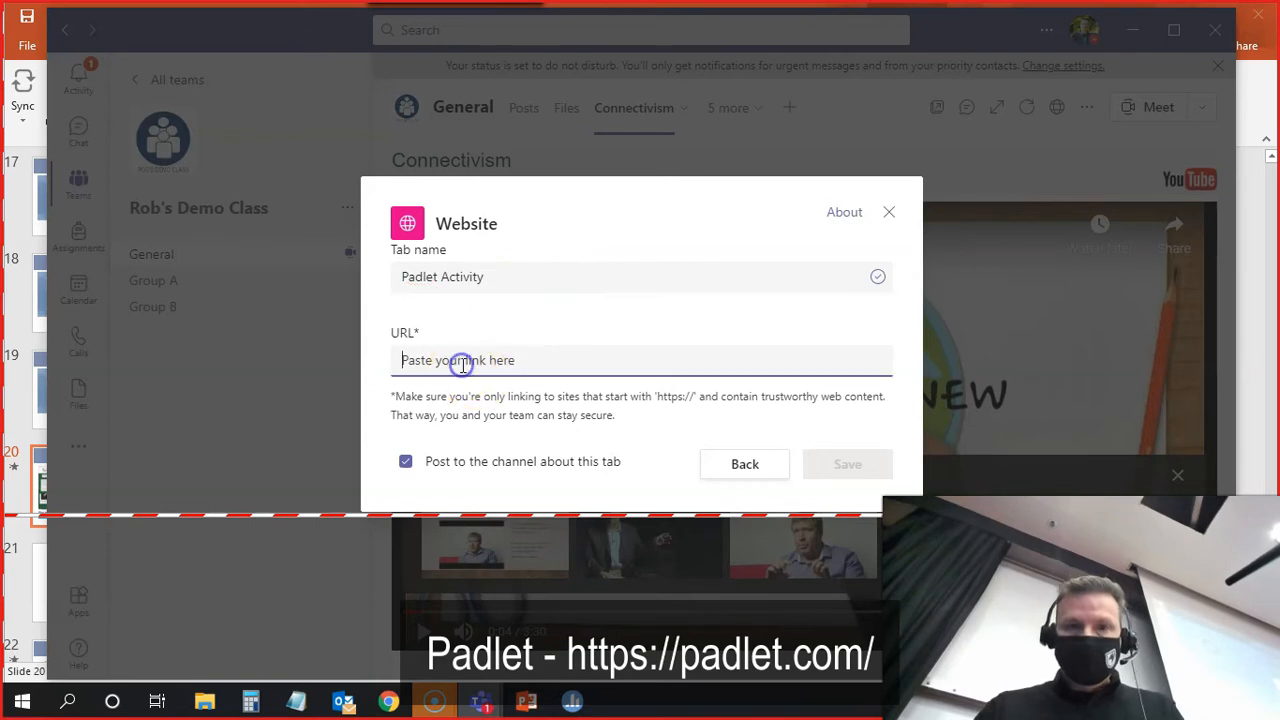
{"action": "type", "text": "https://padlet.com/robpower74/m3e6iho6fk6w"}
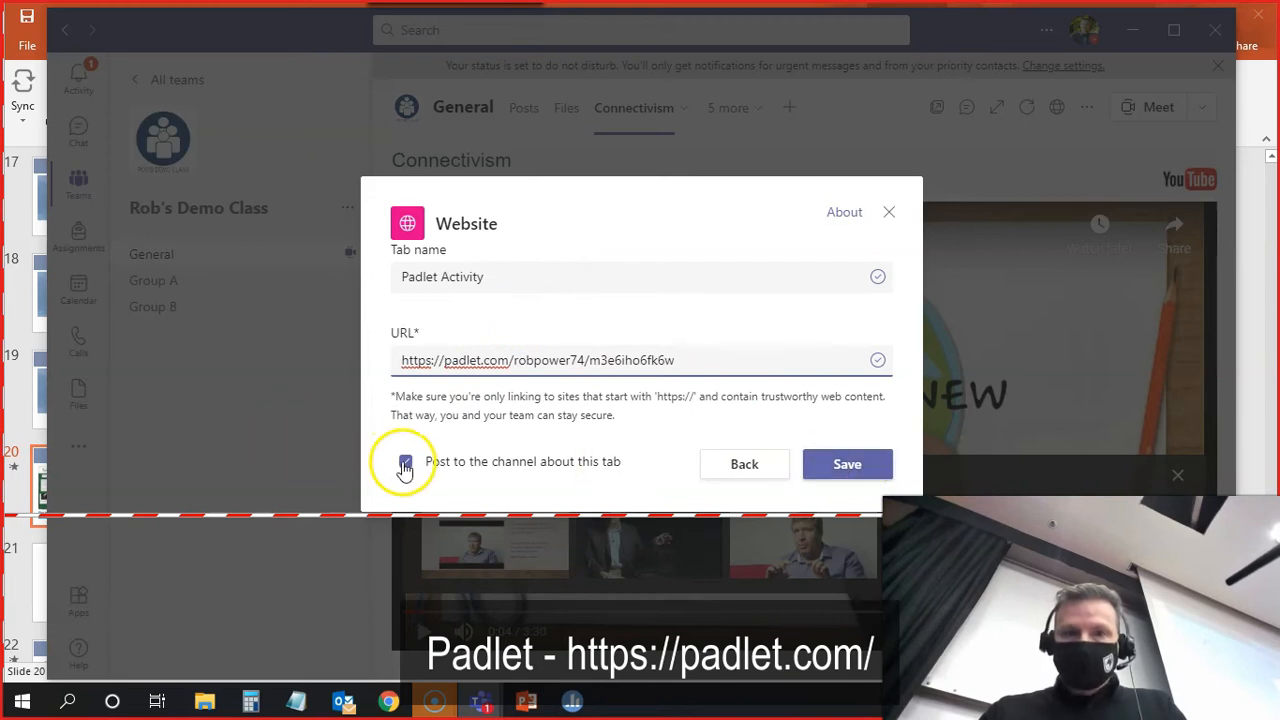
{"action": "left_click", "coordinate": [848, 464]}
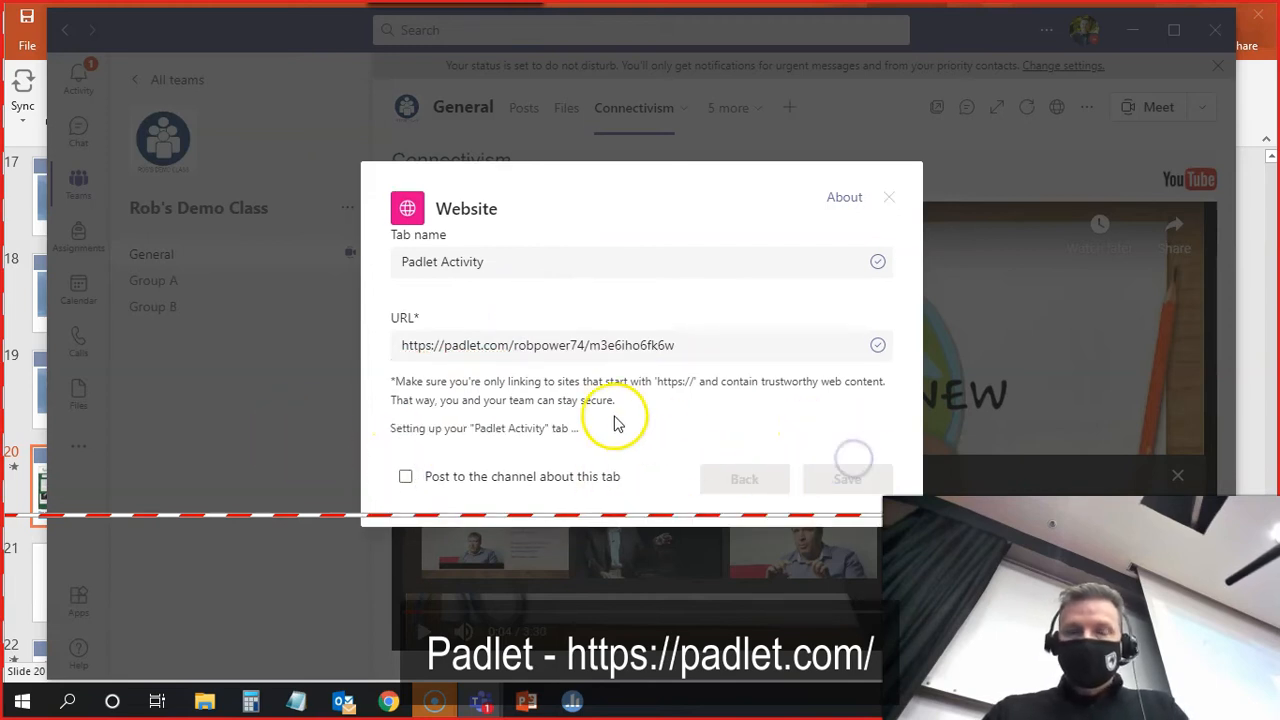
Save the tab and scroll through the Digital Tech and Social Learning Theories Padlet wall.
{"action": "left_click", "coordinate": [848, 478]}
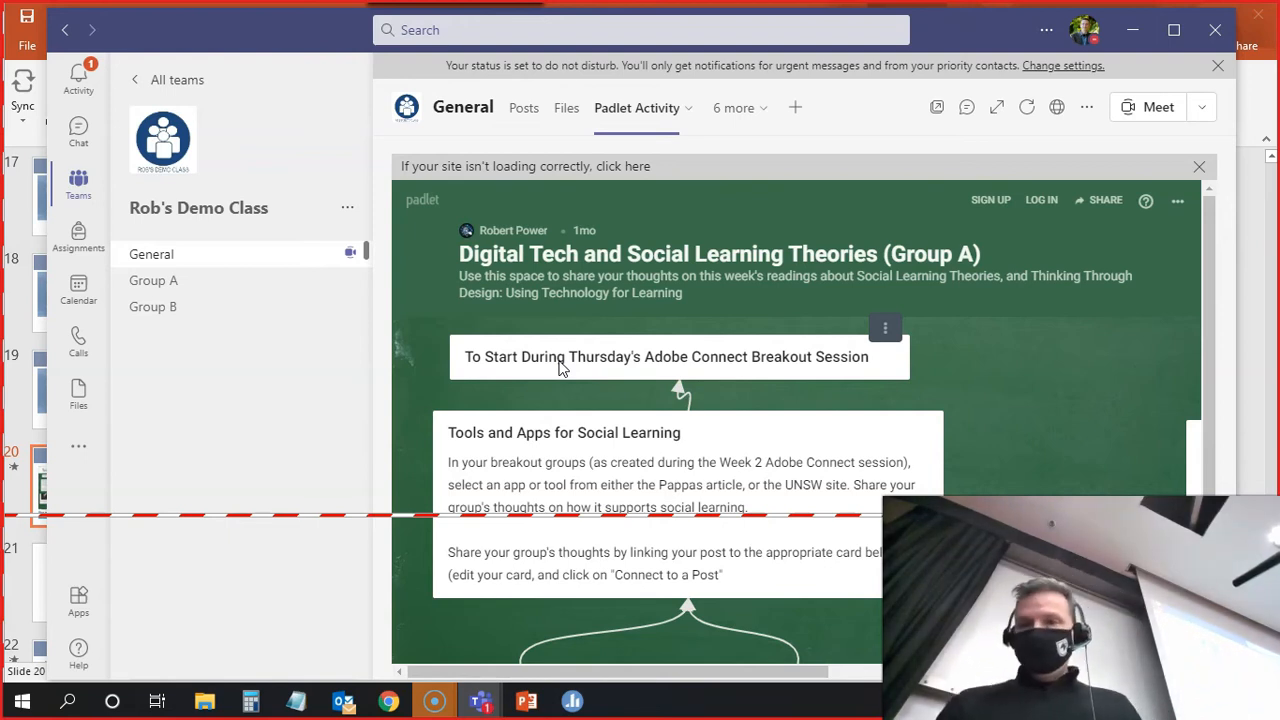
{"action": "scroll", "scroll_direction": "down", "scroll_amount": 3}
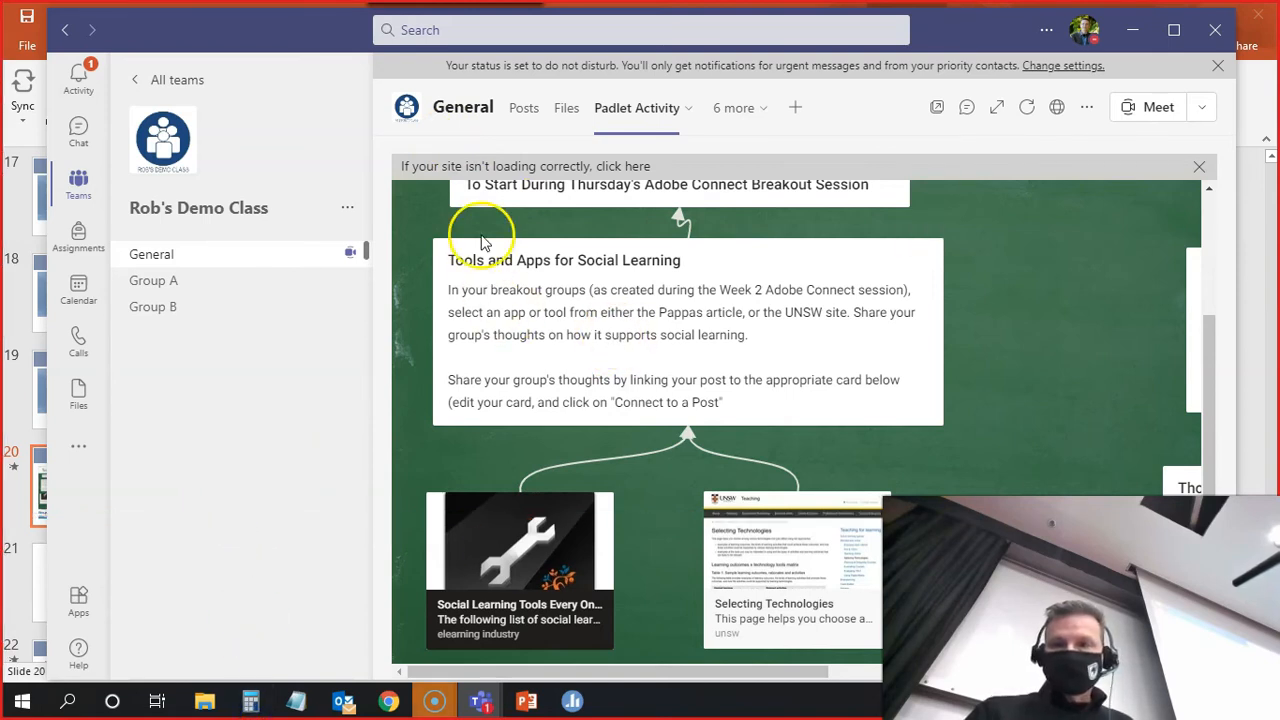
{"action": "mouse_move", "coordinate": [288, 430]}
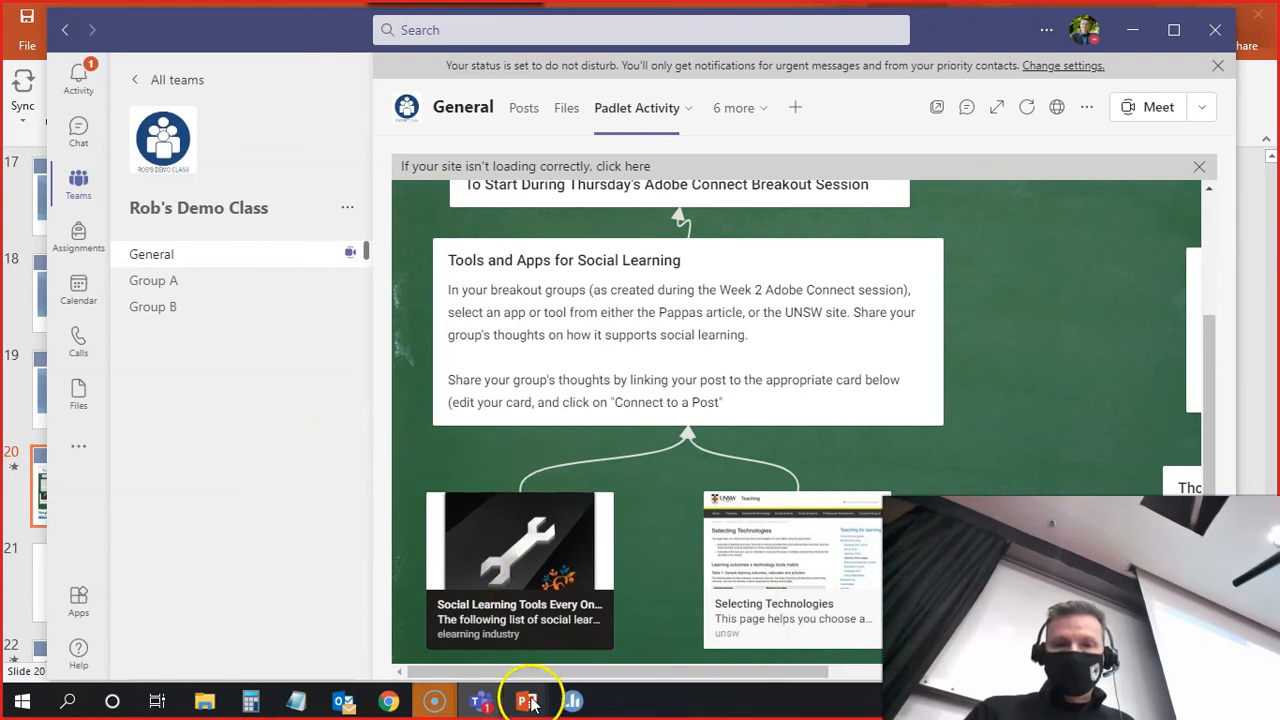
Switch to the Demo Presentation with Polls slide show on the Breakout Activity slide 20.
{"action": "left_click", "coordinate": [524, 698]}
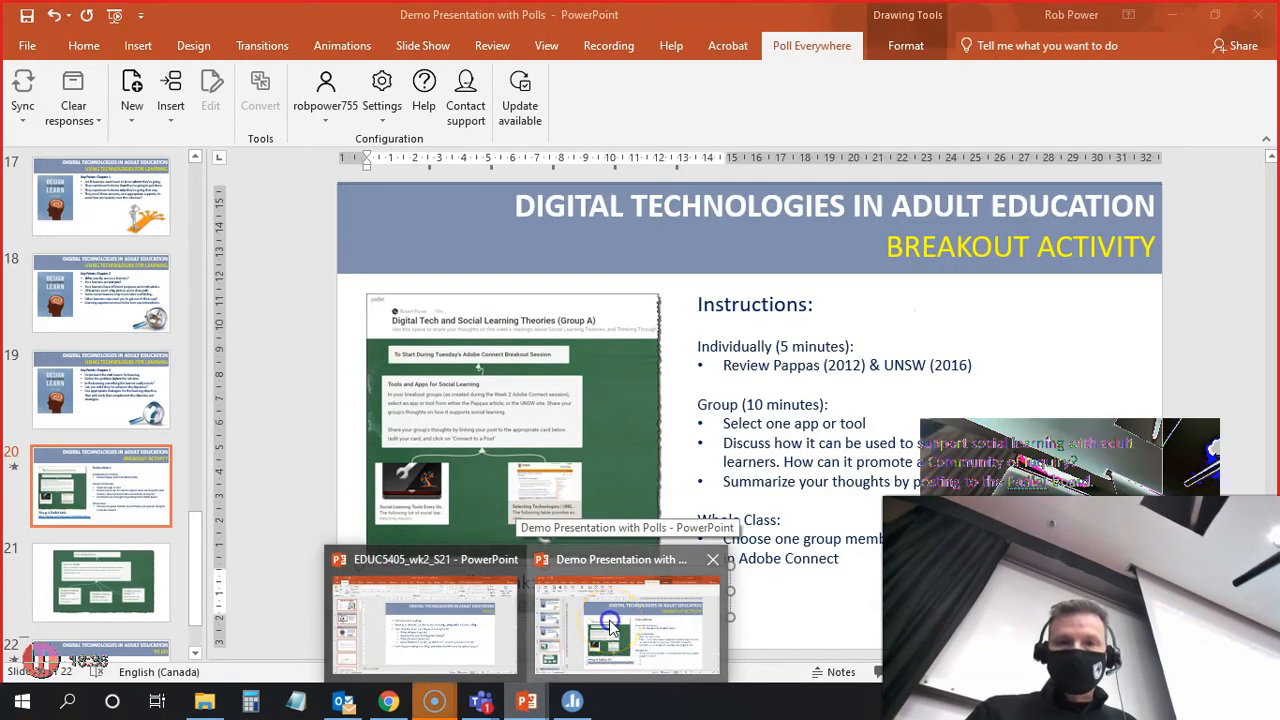
{"action": "left_click", "coordinate": [624, 624]}
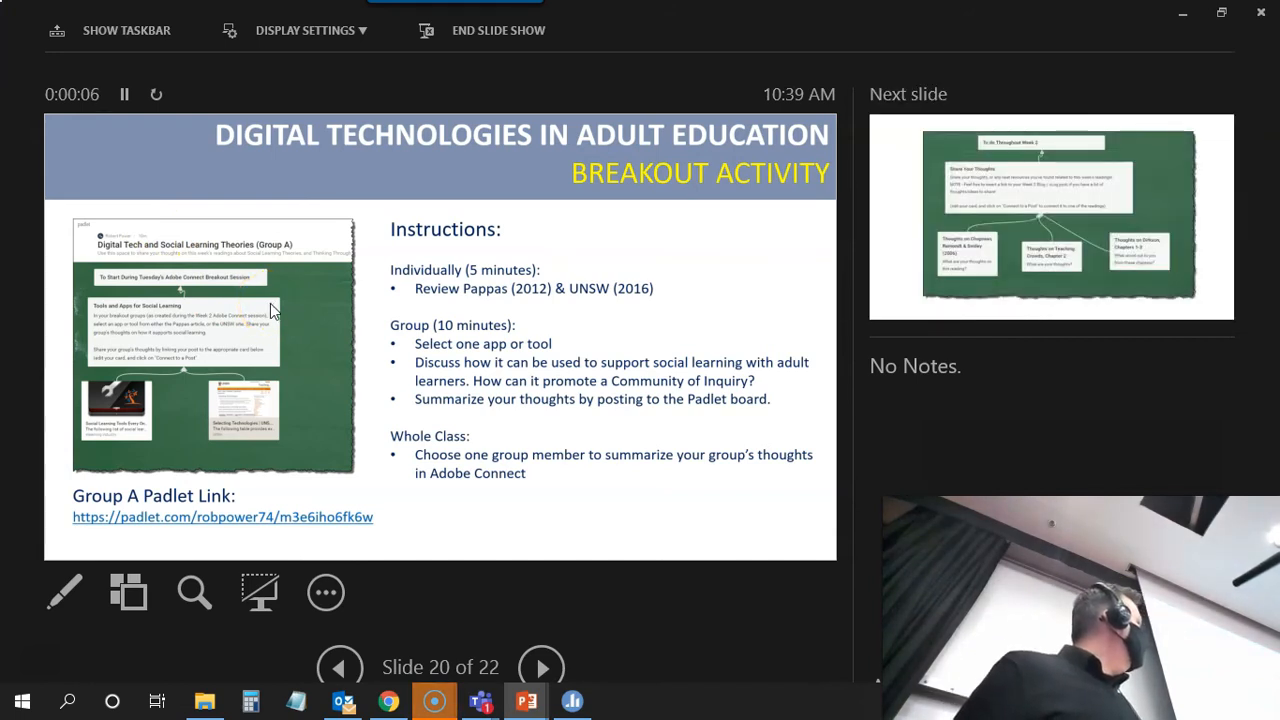
Advance through slide 21 to the final To Do slide 22 of 22.
{"action": "left_click", "coordinate": [540, 668]}
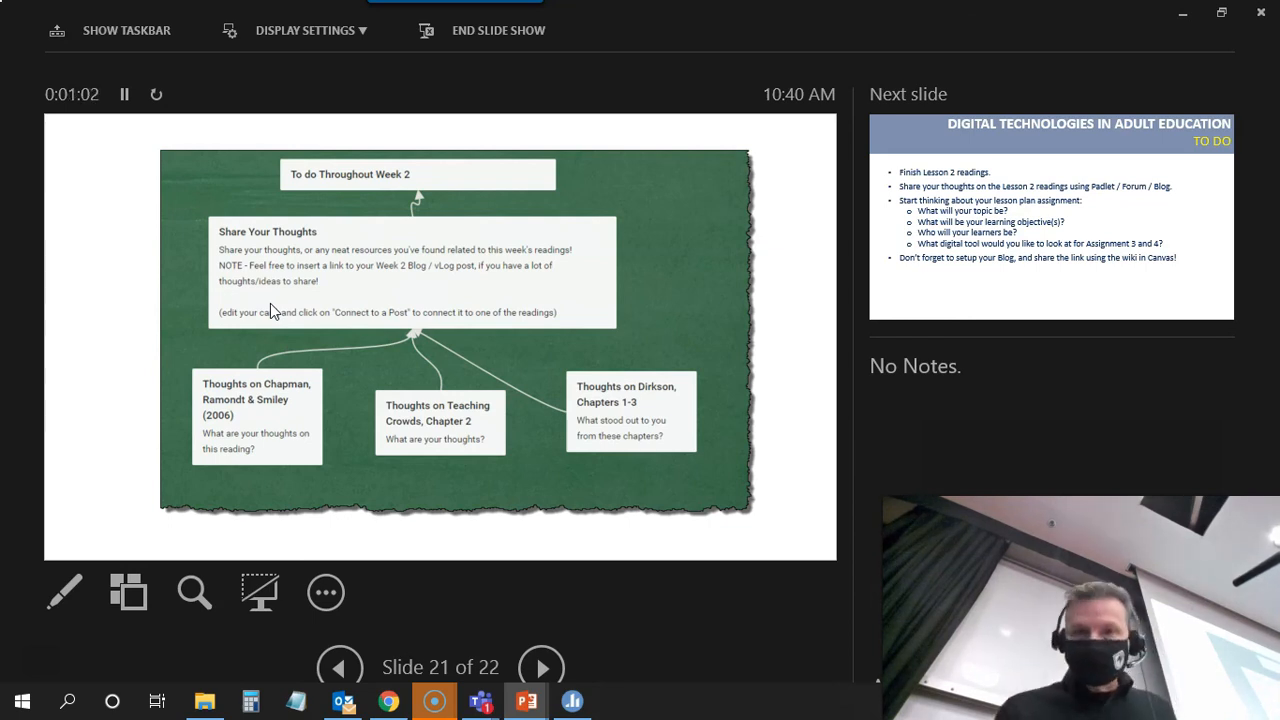
{"action": "left_click", "coordinate": [540, 668]}
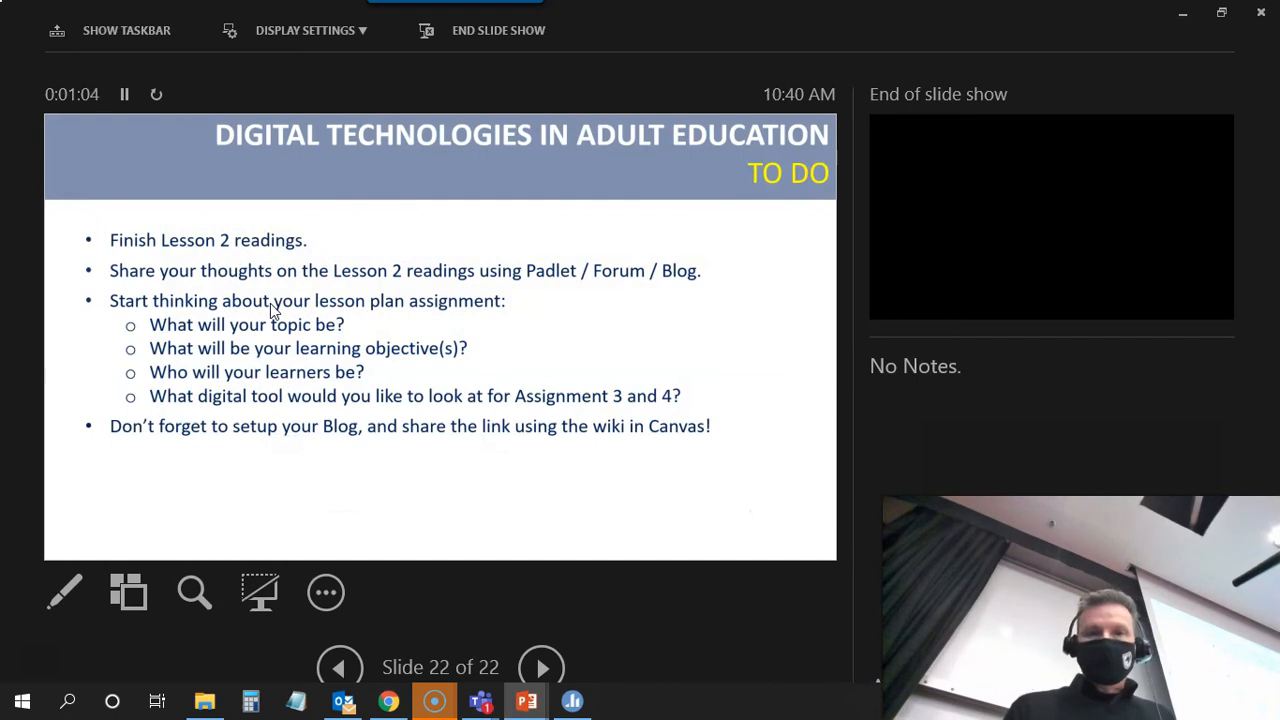